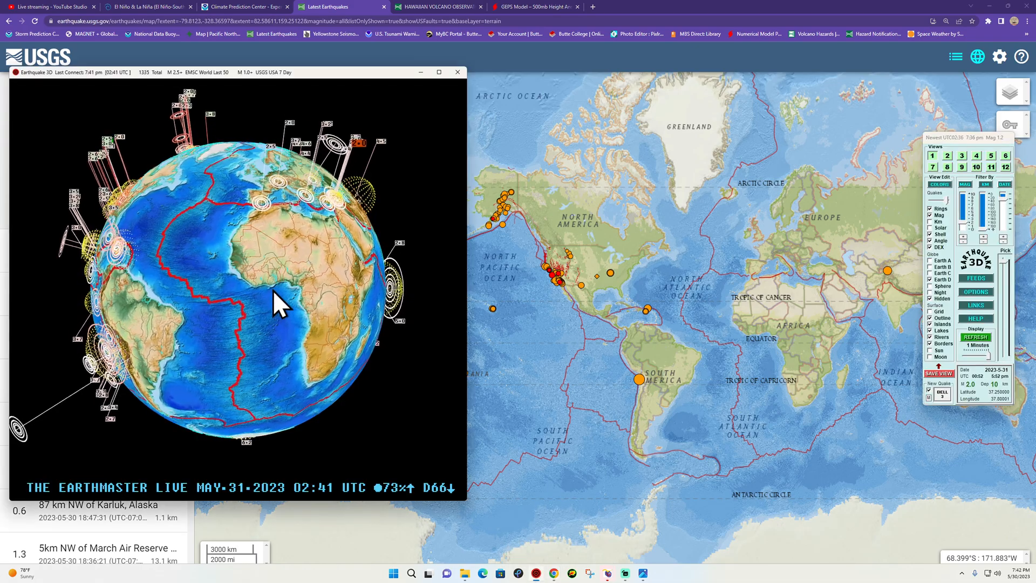
# Drag away the Earthquake 3D globe window to reveal the USGS past-day map
pyautogui.moveTo(278, 304); pyautogui.dragTo(281, 337)
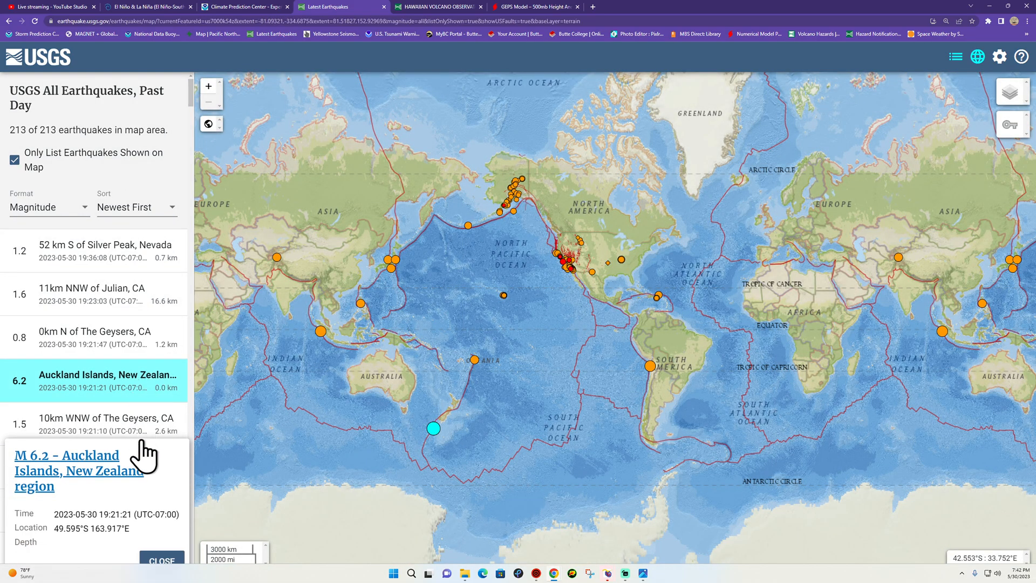
# Open the M 6.2 Auckland Islands event map and show its historic-seismicity legend
pyautogui.click(79, 471)
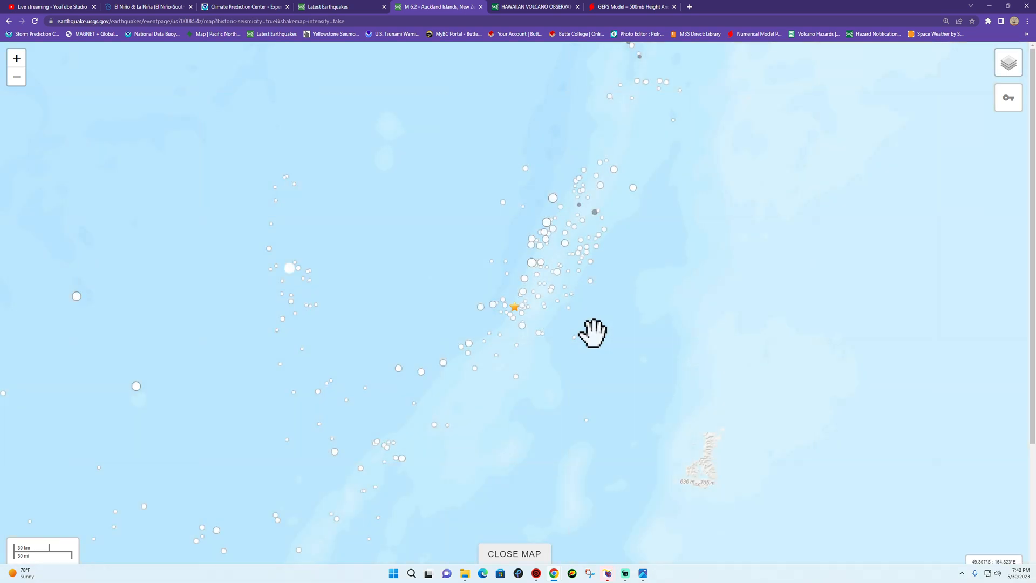
pyautogui.click(1007, 63)
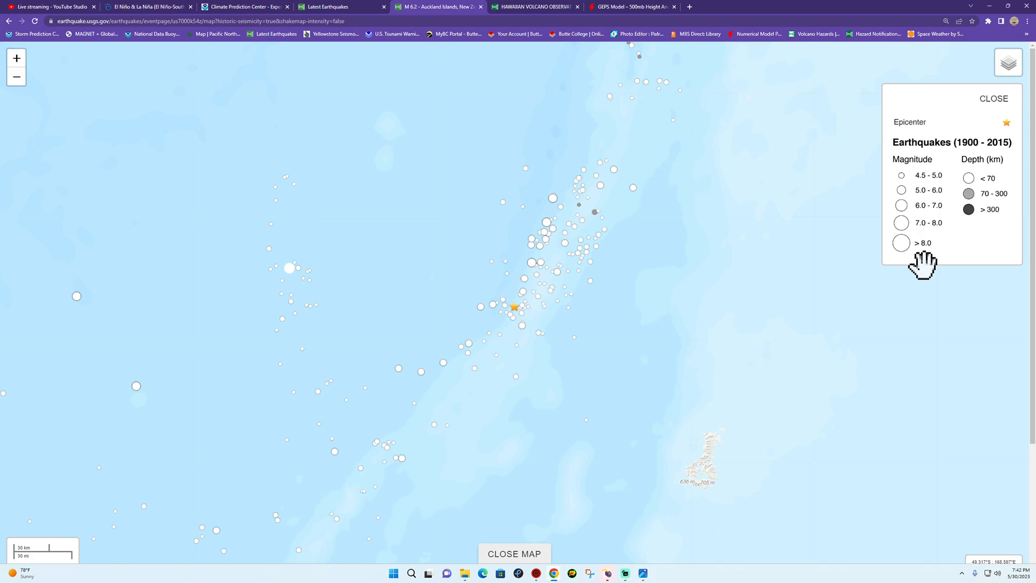
pyautogui.moveTo(608, 309)
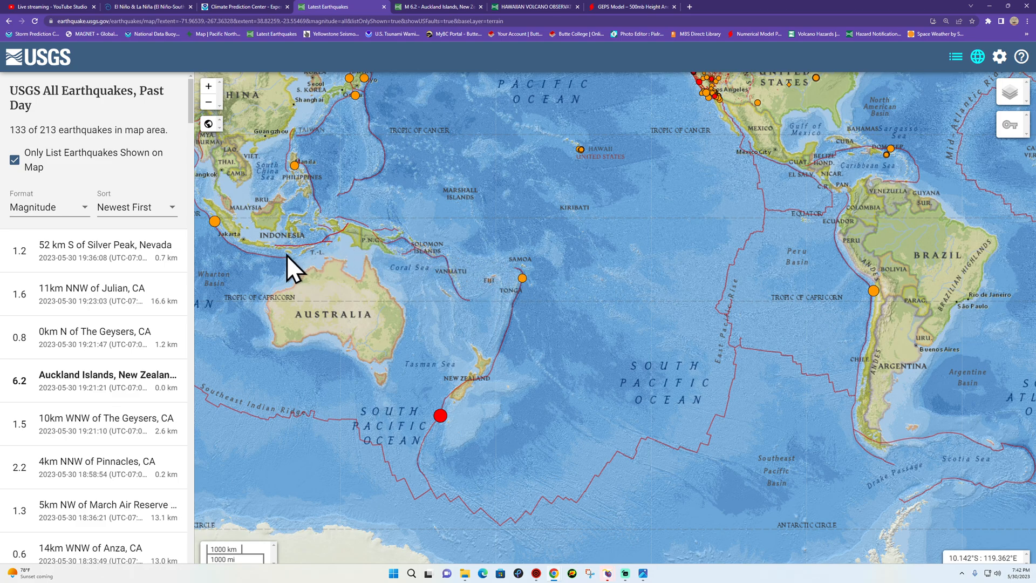
pyautogui.moveTo(590, 397)
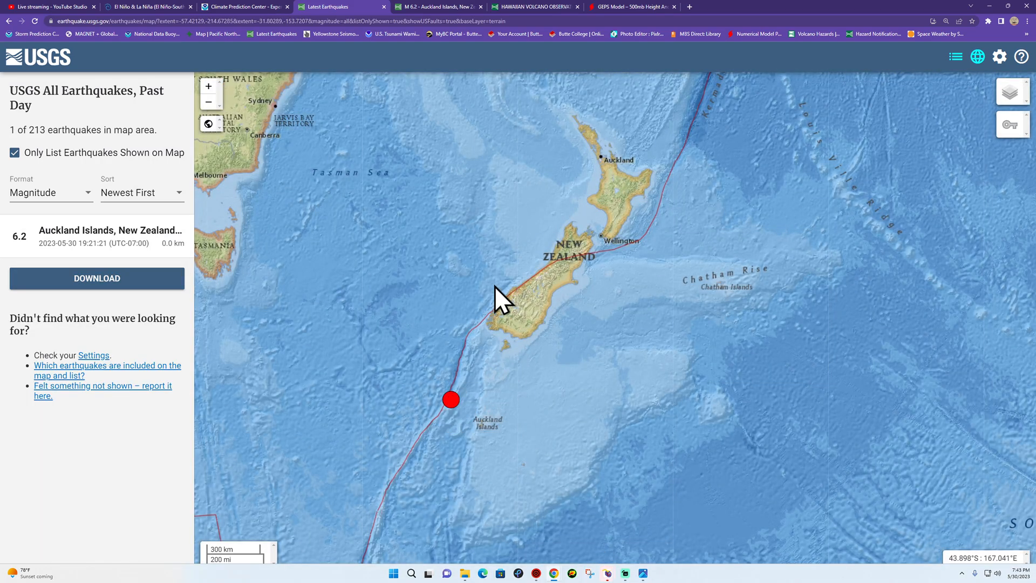
# Select the Auckland Islands quake and open its event overview page (6.2 mwb, 0.0 km)
pyautogui.click(450, 400)
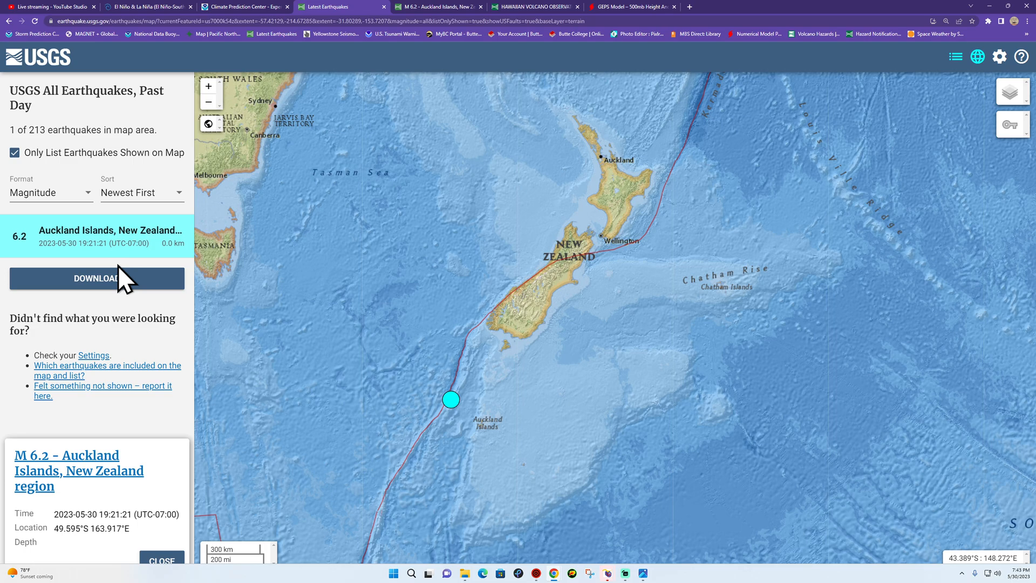
pyautogui.moveTo(607, 572)
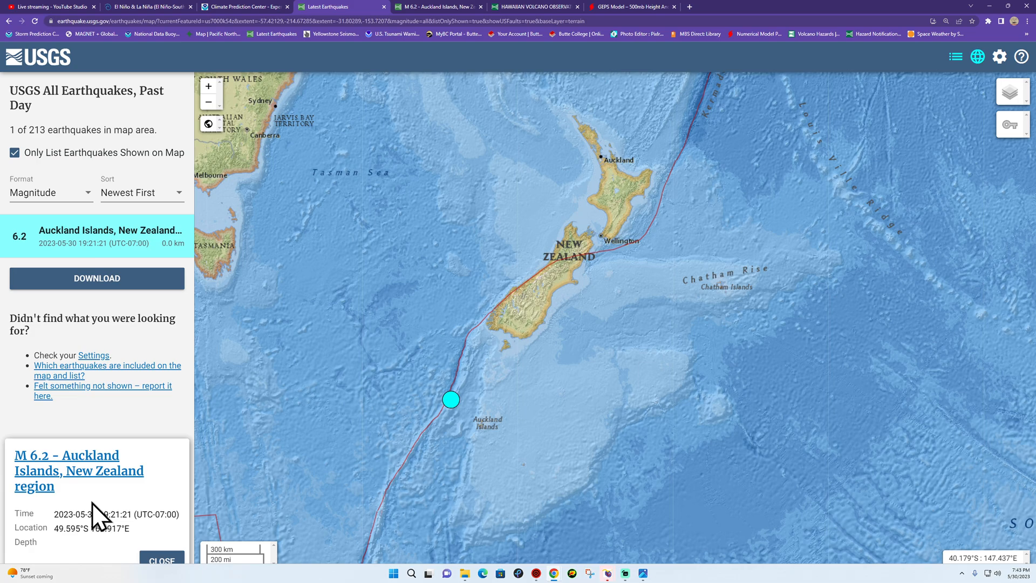
pyautogui.click(78, 471)
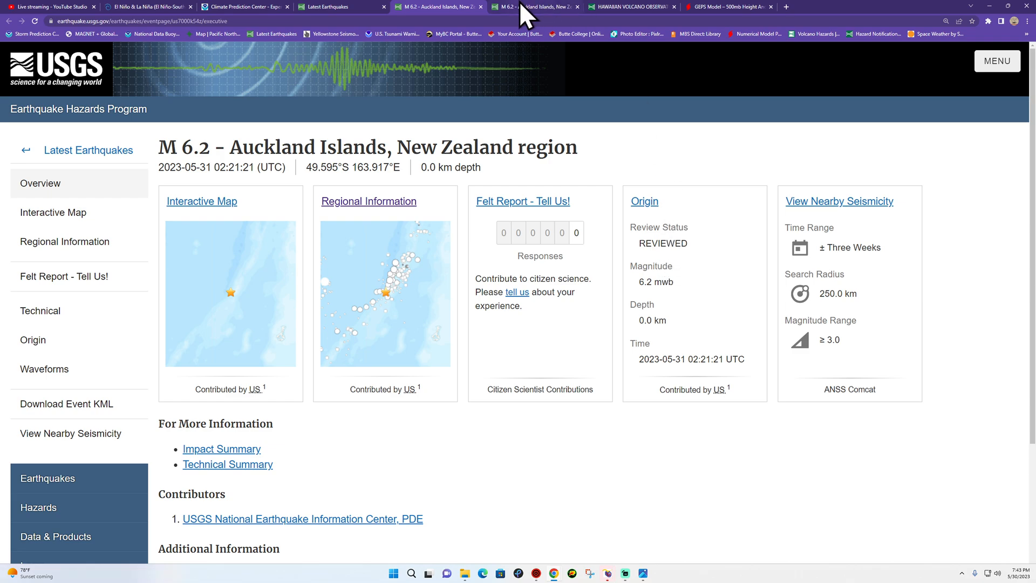
# Return to the Auckland Islands event's historic seismicity map tab
pyautogui.click(201, 201)
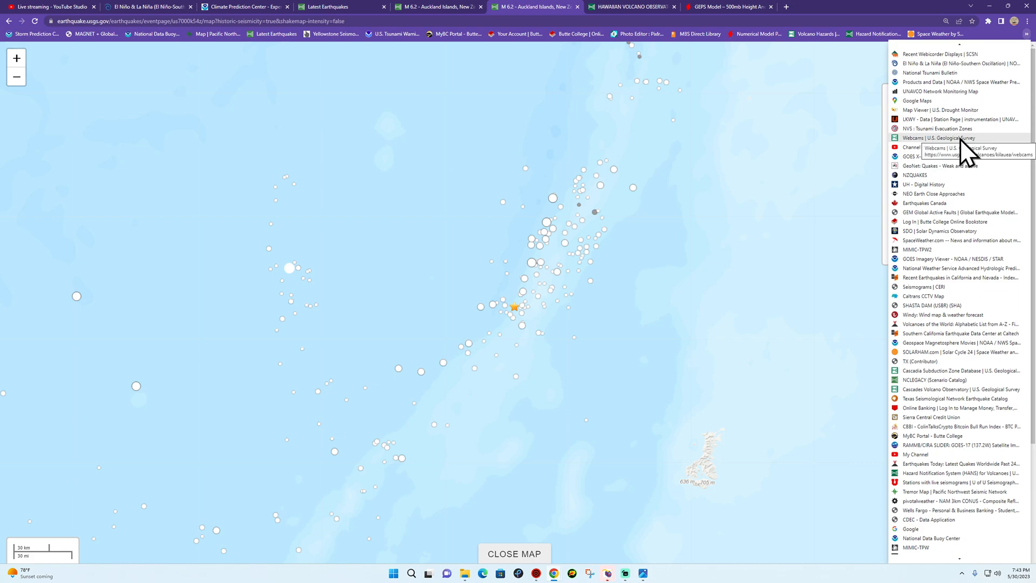
pyautogui.moveTo(966, 153)
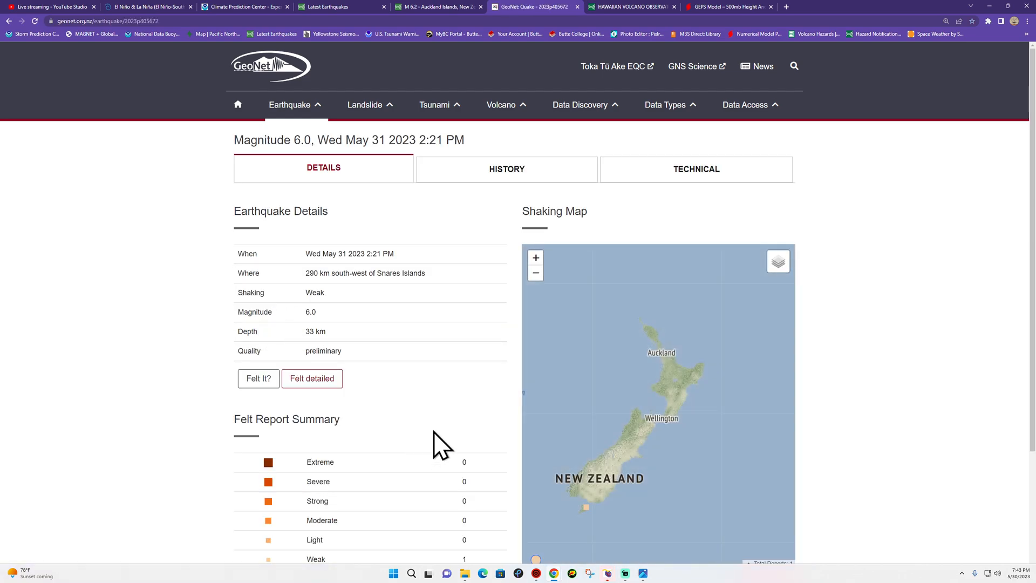
# Scroll the Snares Islands M6.0 GeoNet page to its felt reports and shaking map
pyautogui.scroll(-3)
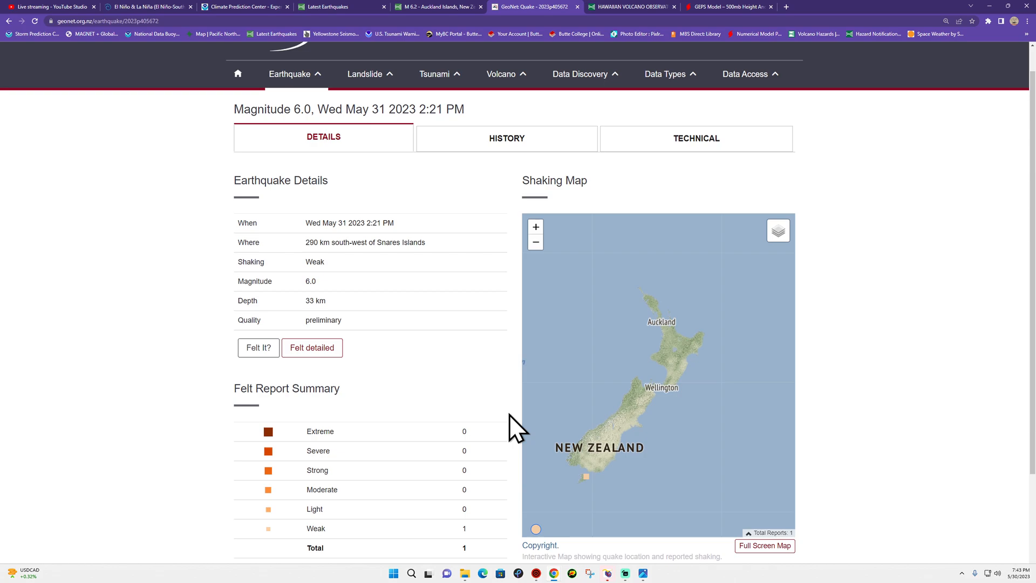
pyautogui.scroll(-3)
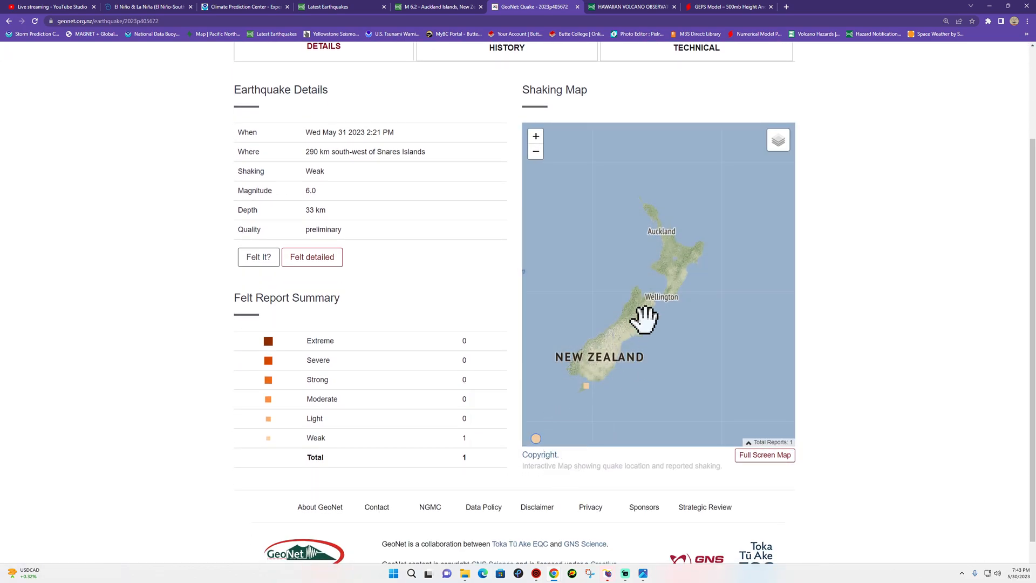
pyautogui.moveTo(9, 27)
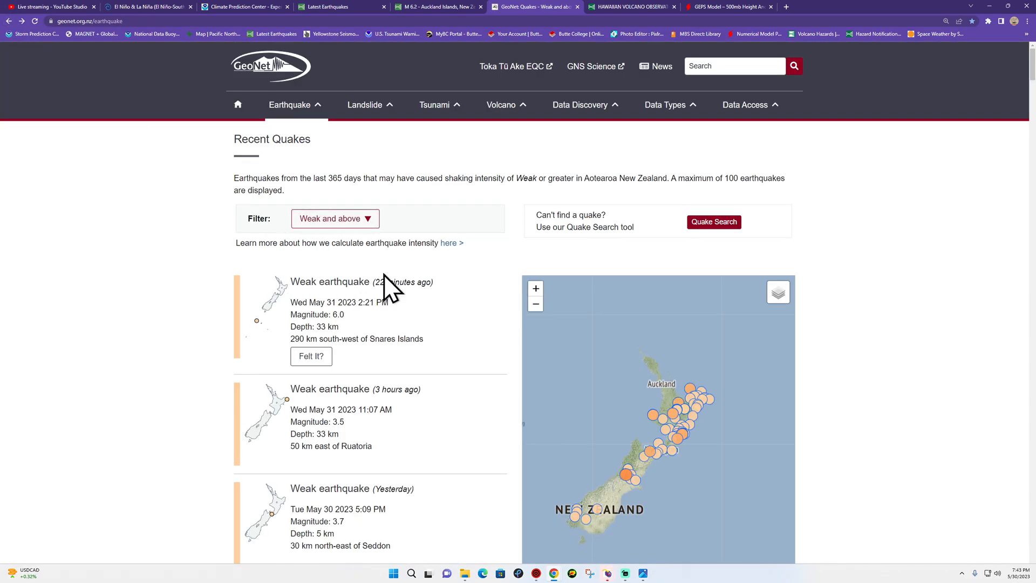
# Go to GeoNet's Earthquake Drums page and scroll through the station seismograph drums
pyautogui.click(289, 104)
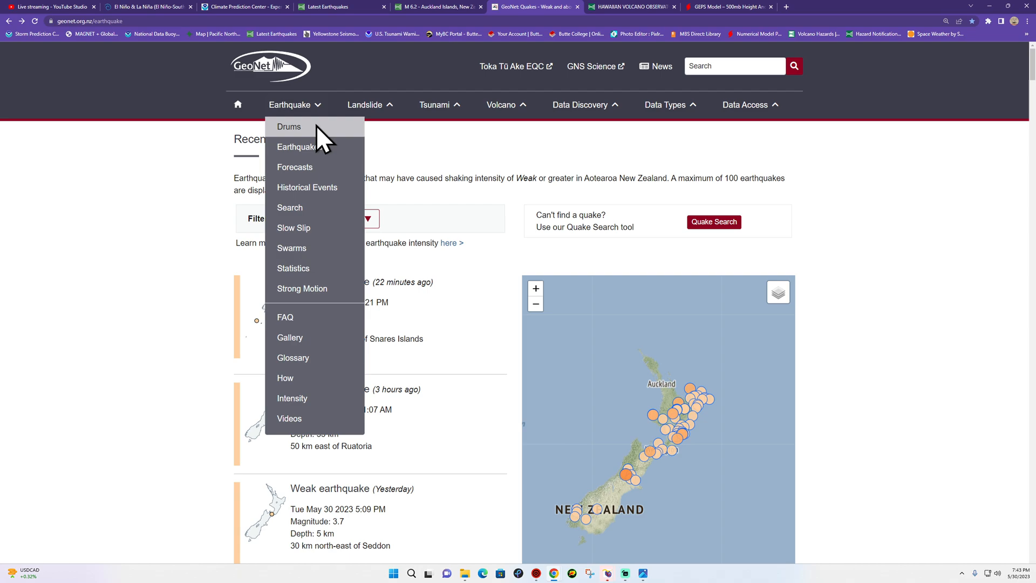
pyautogui.click(289, 126)
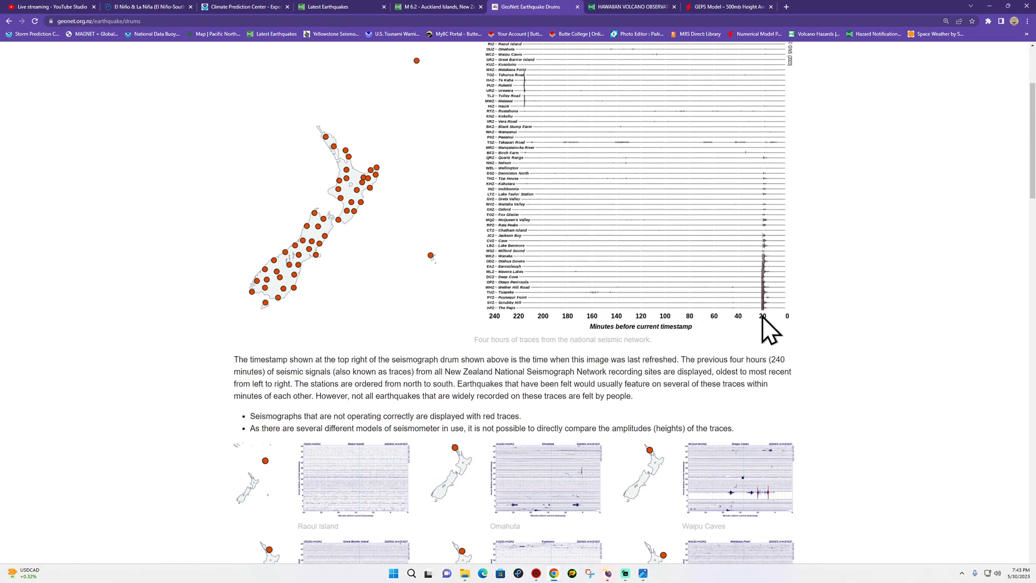
pyautogui.scroll(-3)
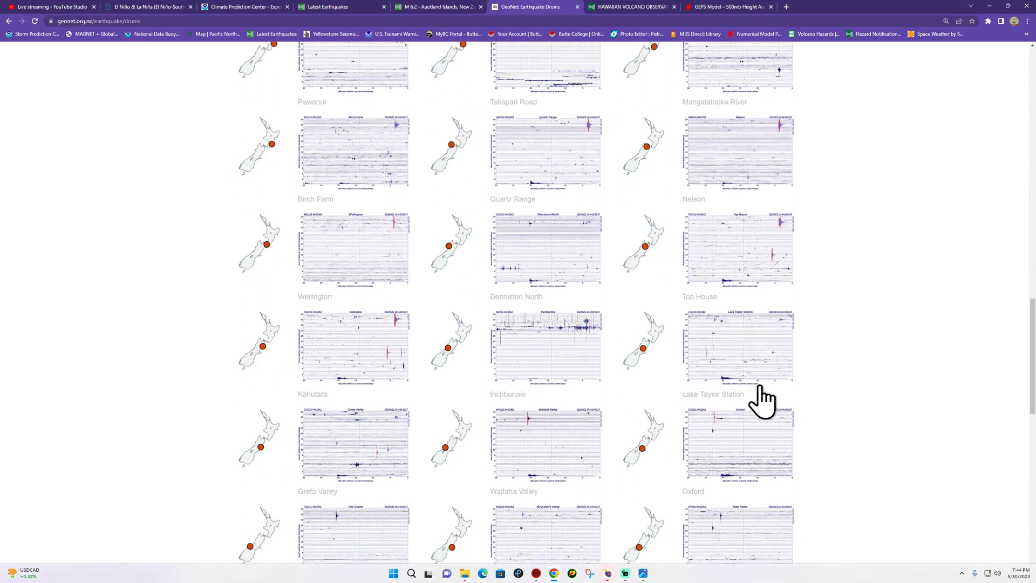
pyautogui.scroll(-3)
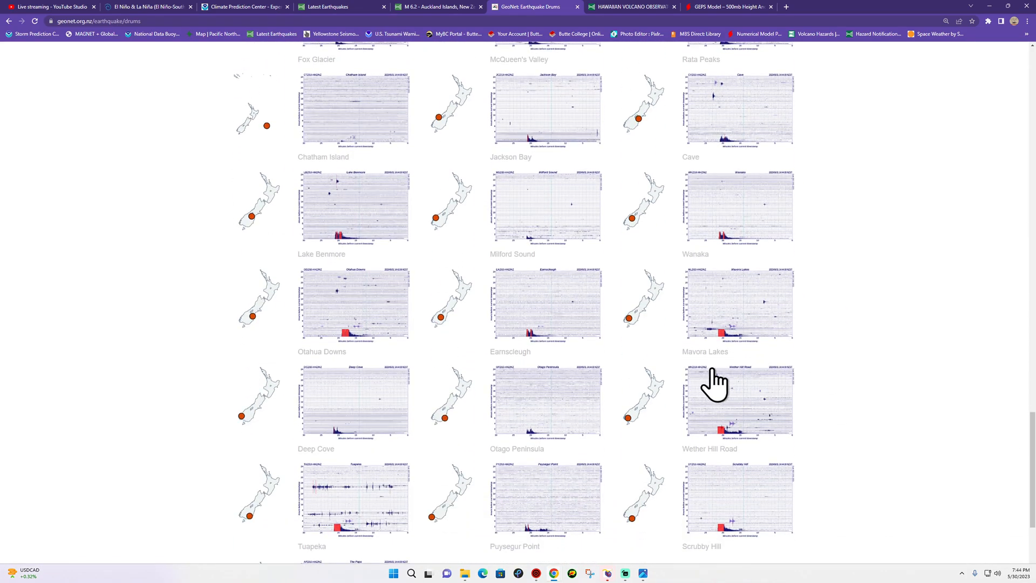
pyautogui.scroll(-3)
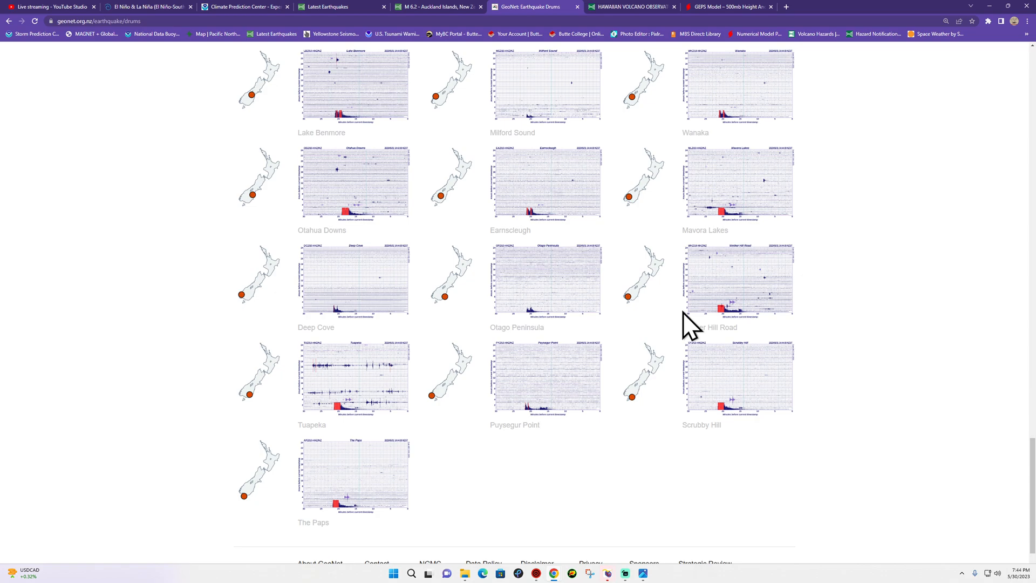
pyautogui.moveTo(383, 447)
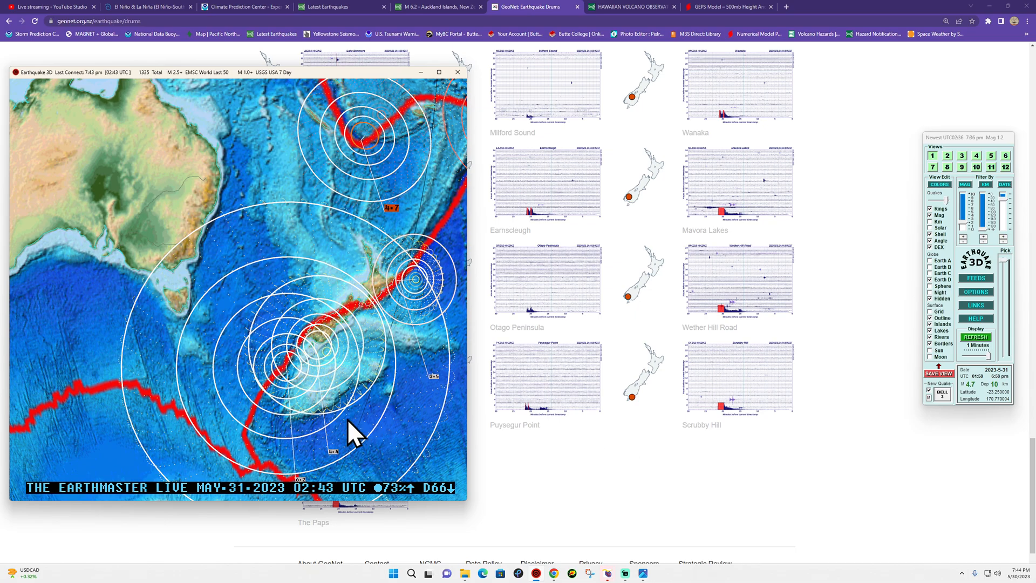
pyautogui.moveTo(274, 403)
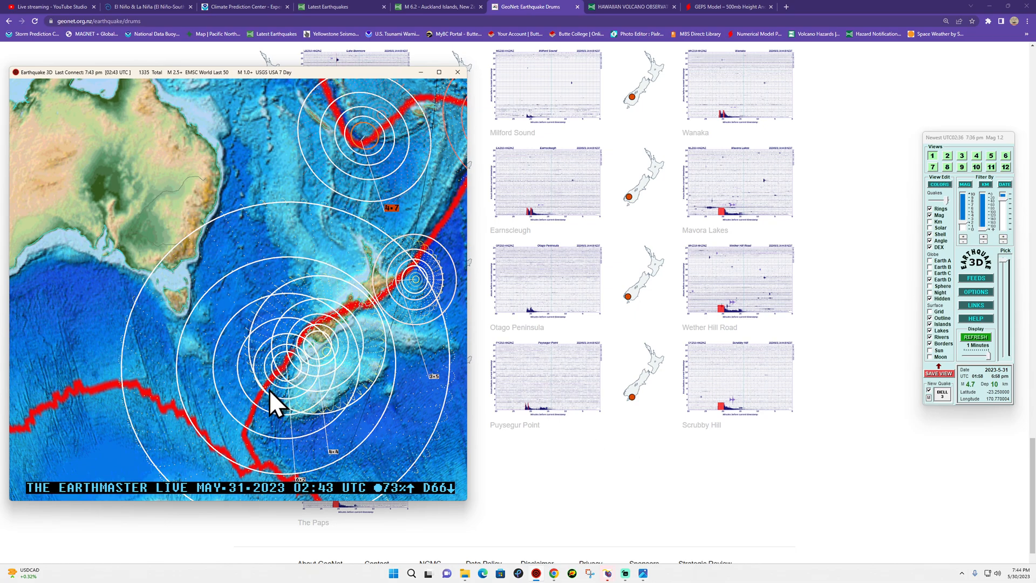
pyautogui.moveTo(295, 412)
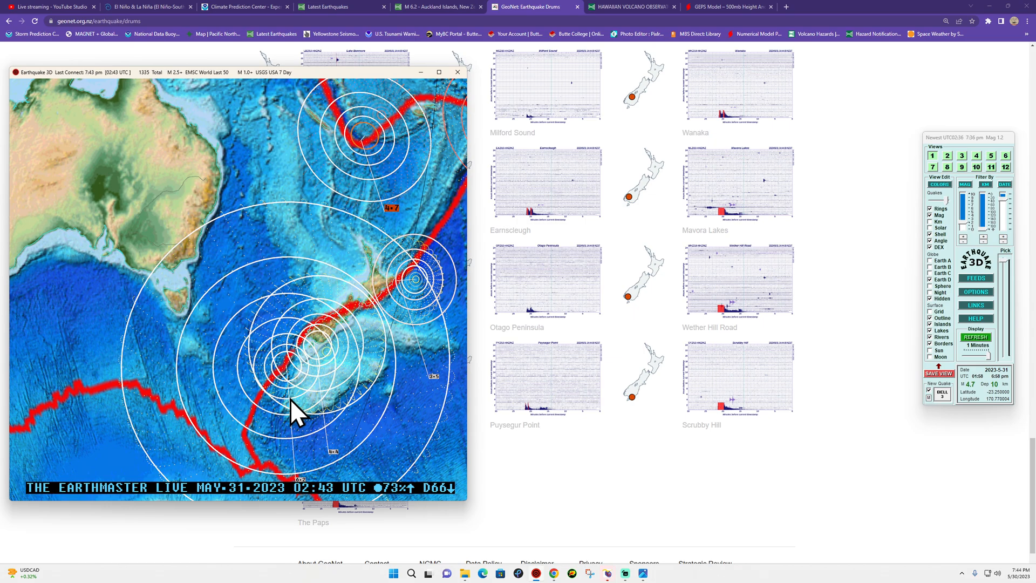
pyautogui.moveTo(620, 475)
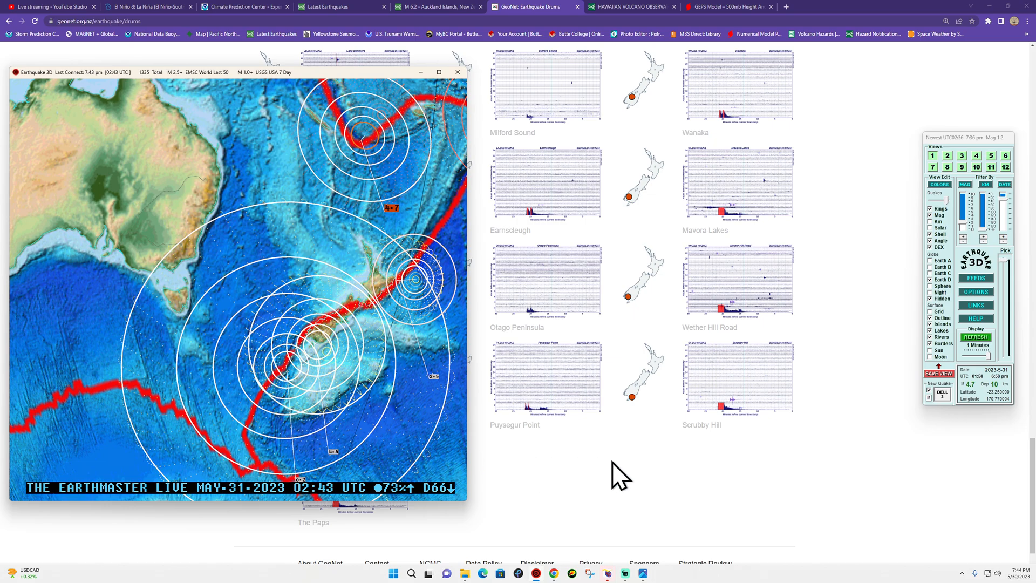